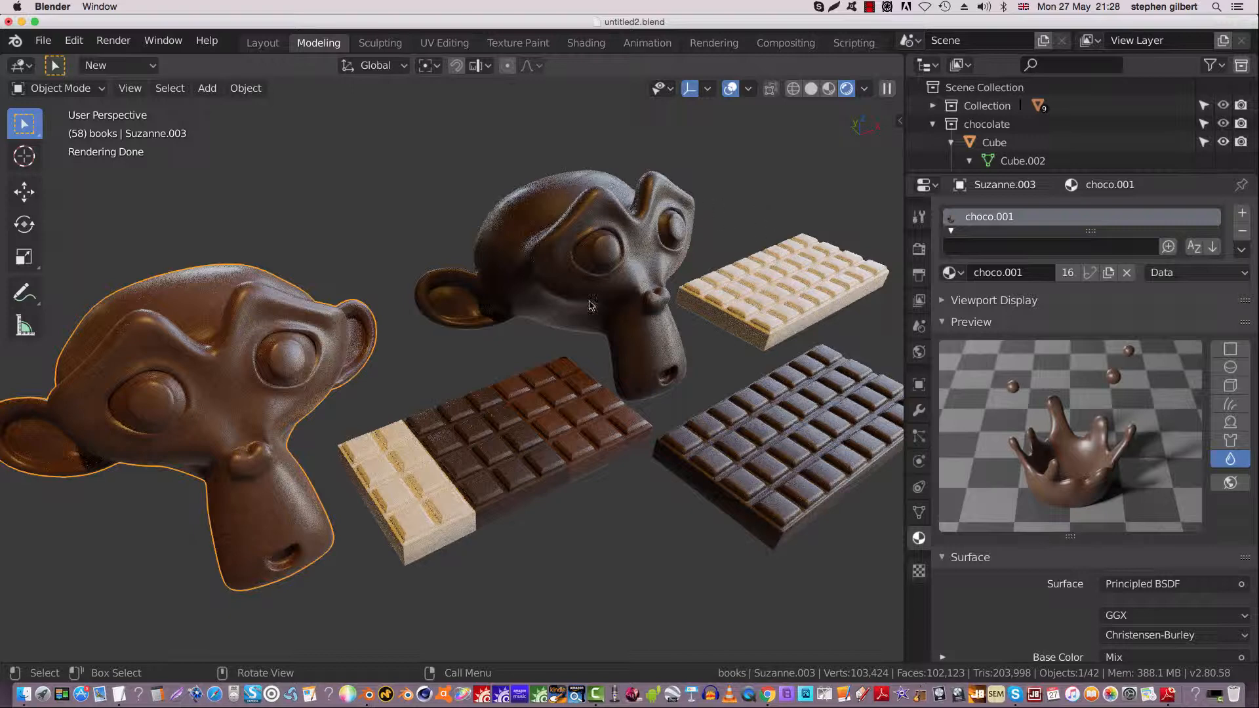
- Inspect the two-tone bar's material slots, then make the left milk chocolate monkey head active
{"action": "left_click", "coordinate": [578, 249]}
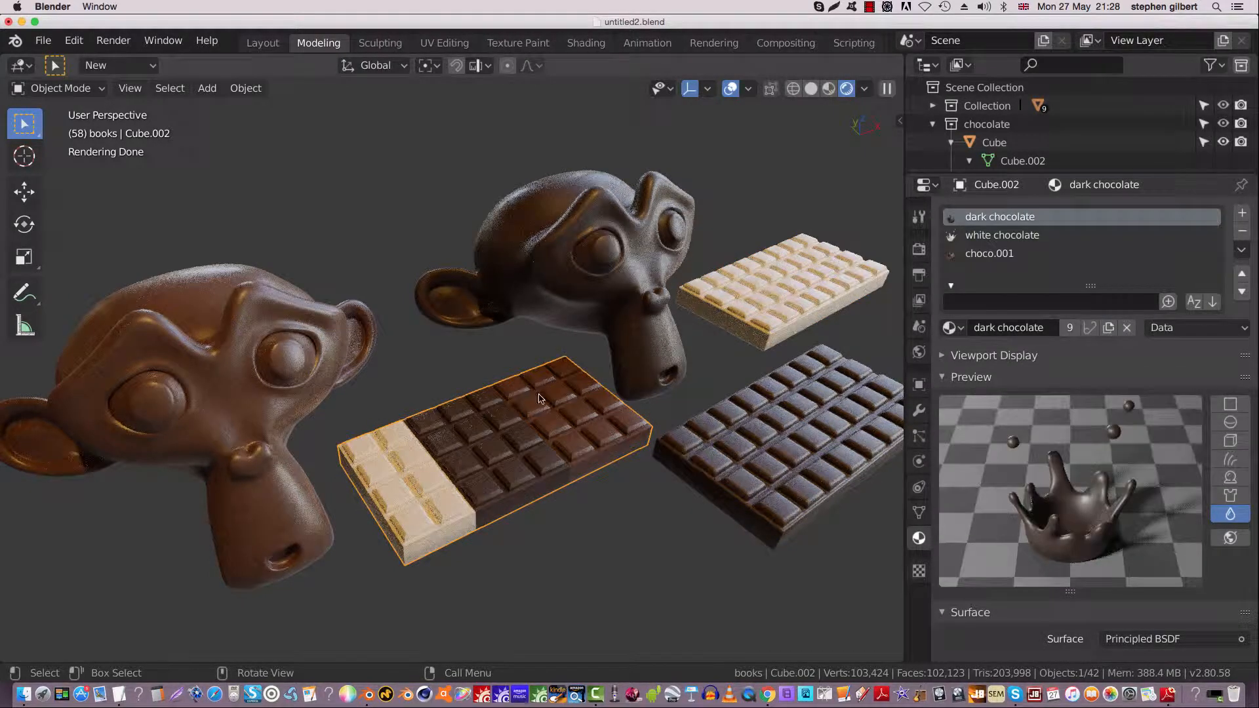
{"action": "mouse_move", "coordinate": [538, 425]}
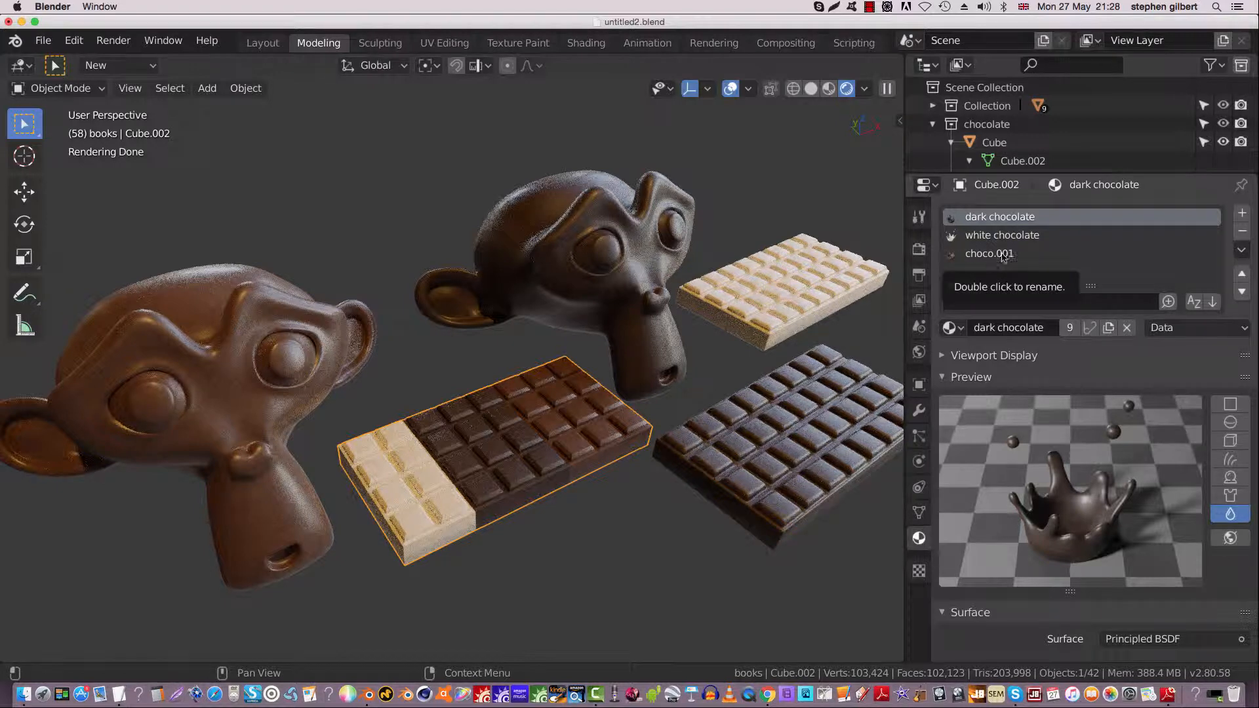
{"action": "left_click", "coordinate": [1002, 235]}
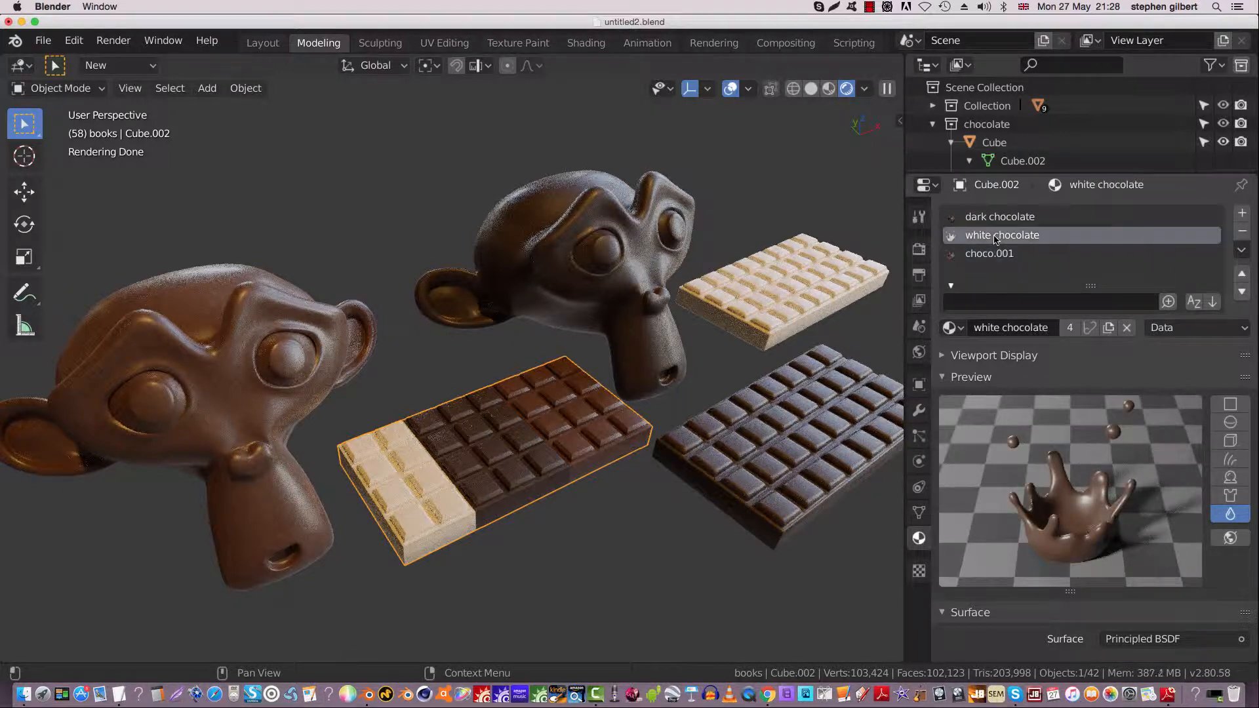
{"action": "left_click", "coordinate": [1000, 217]}
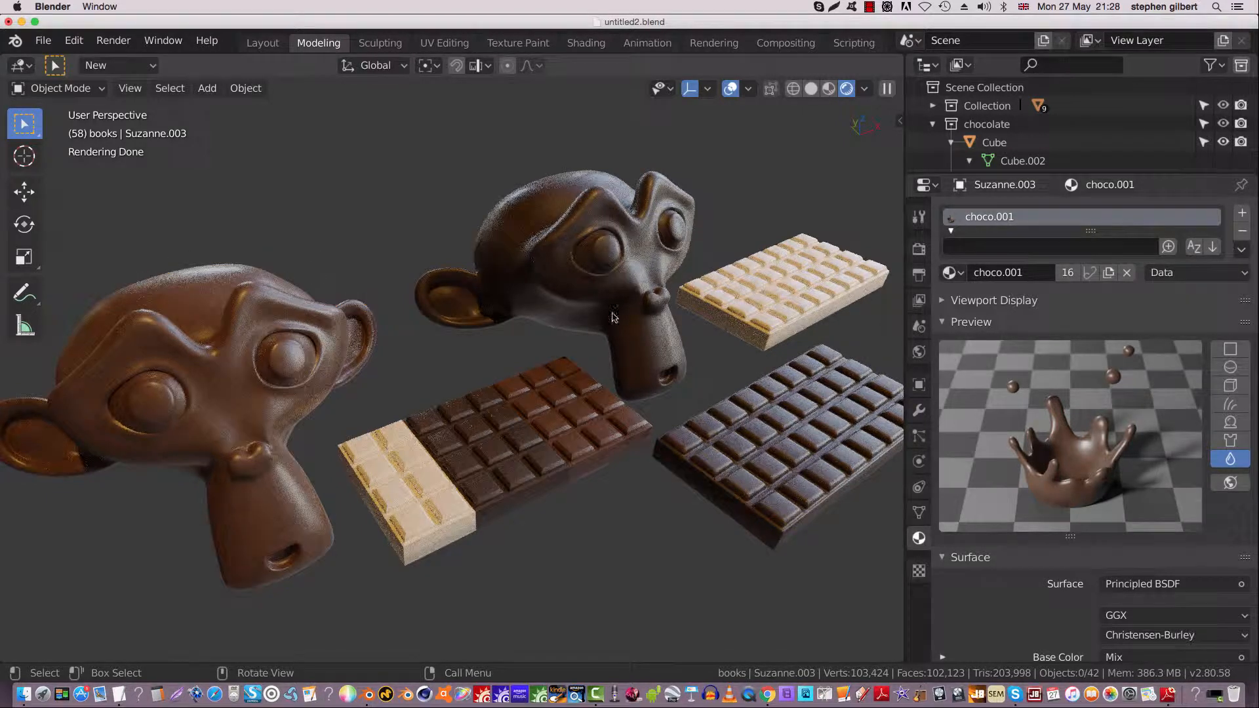
- Add the dark chocolate bar and middle monkey head to the selection and reach the Object menu
{"action": "left_click", "coordinate": [783, 277]}
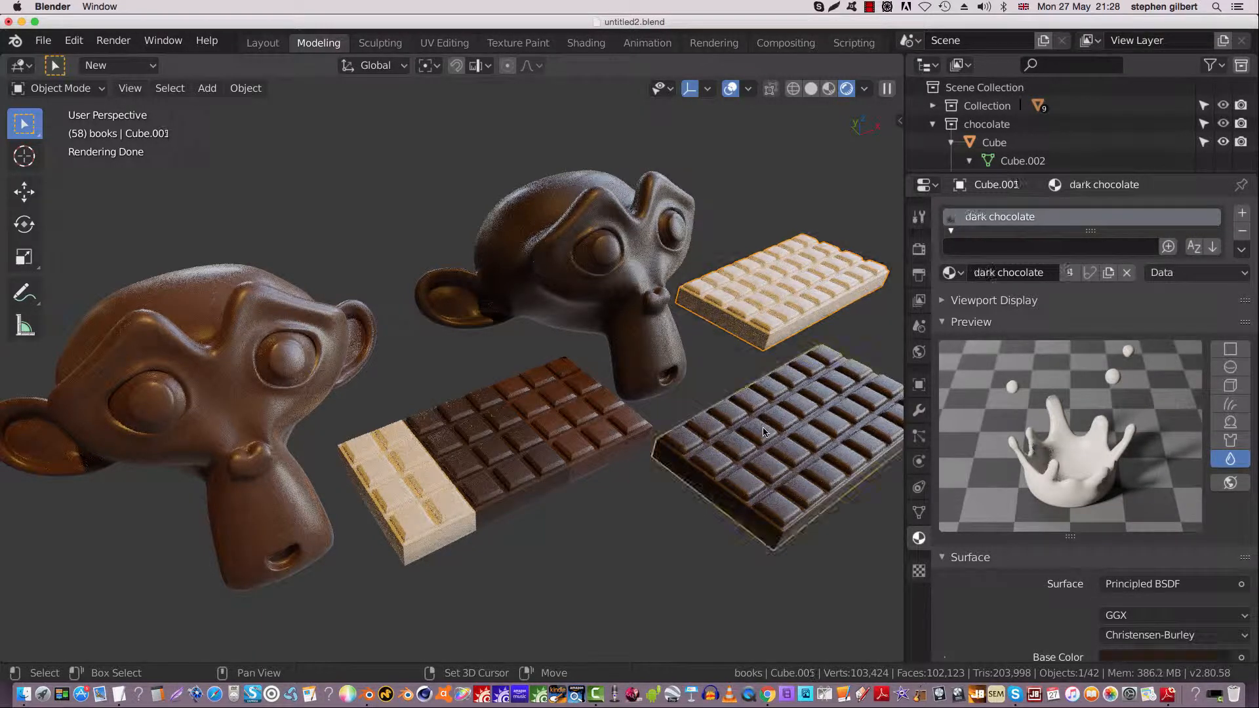
{"action": "left_click", "coordinate": [614, 277]}
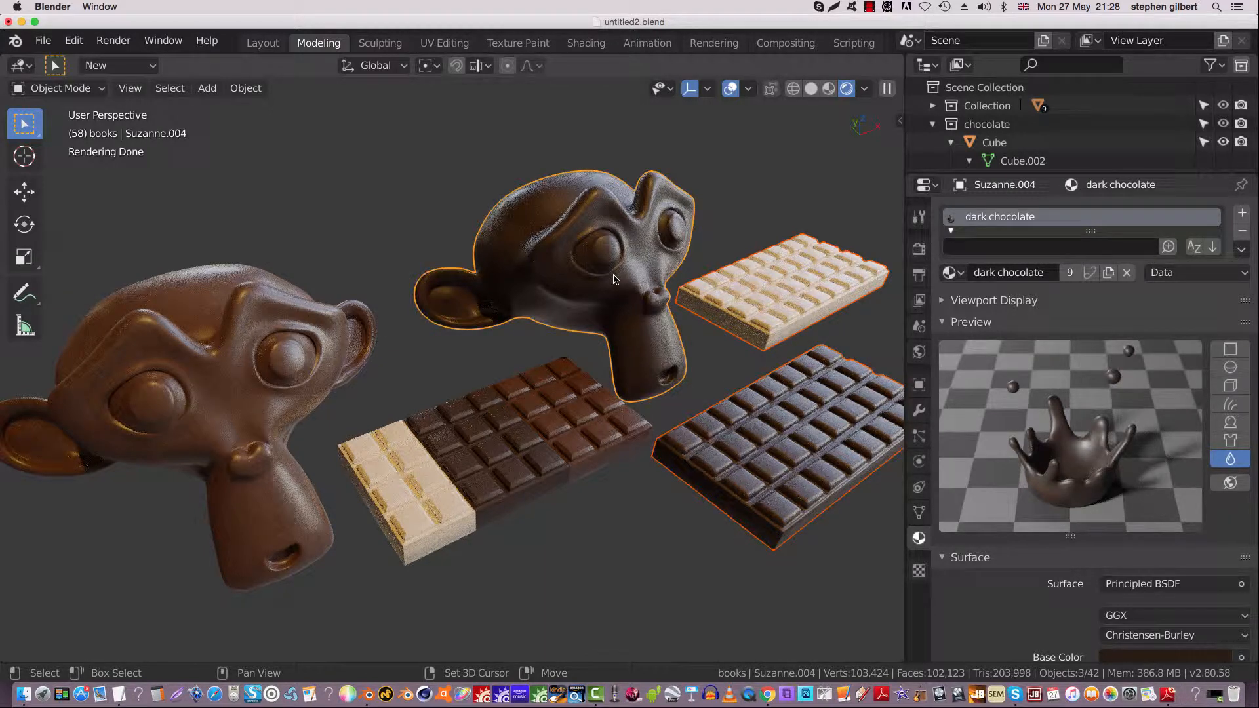
{"action": "mouse_move", "coordinate": [552, 421]}
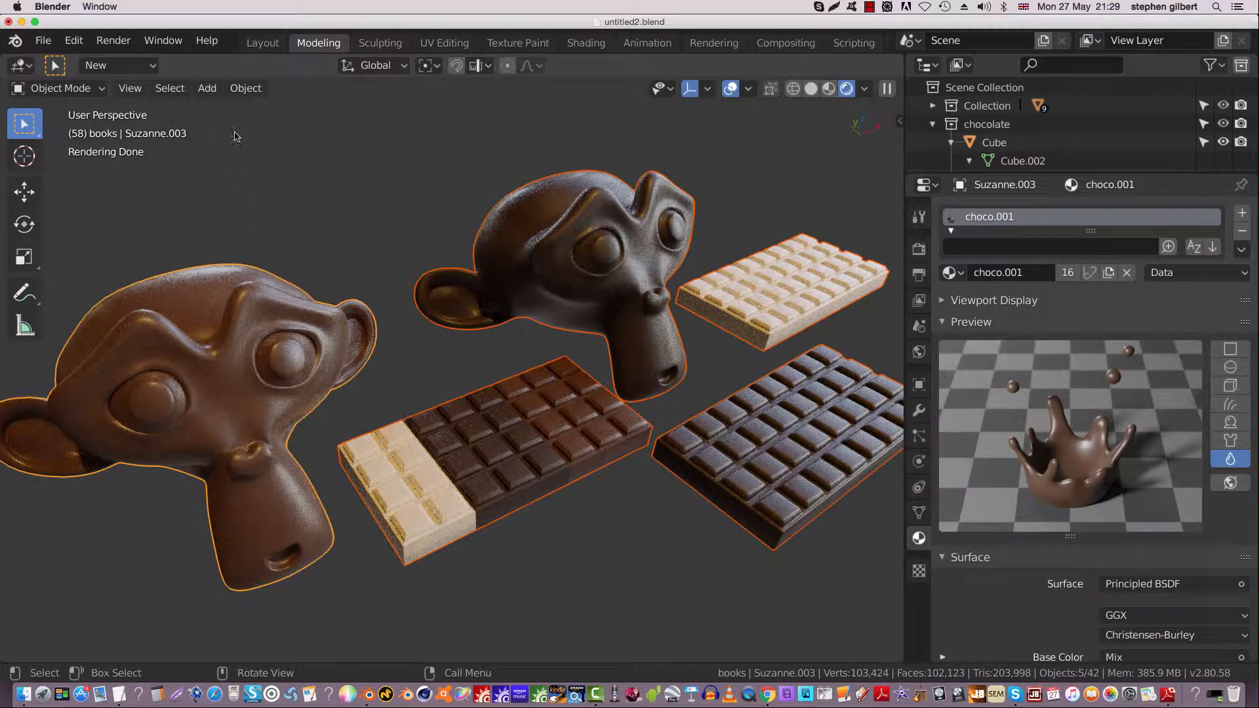
{"action": "left_click", "coordinate": [246, 88]}
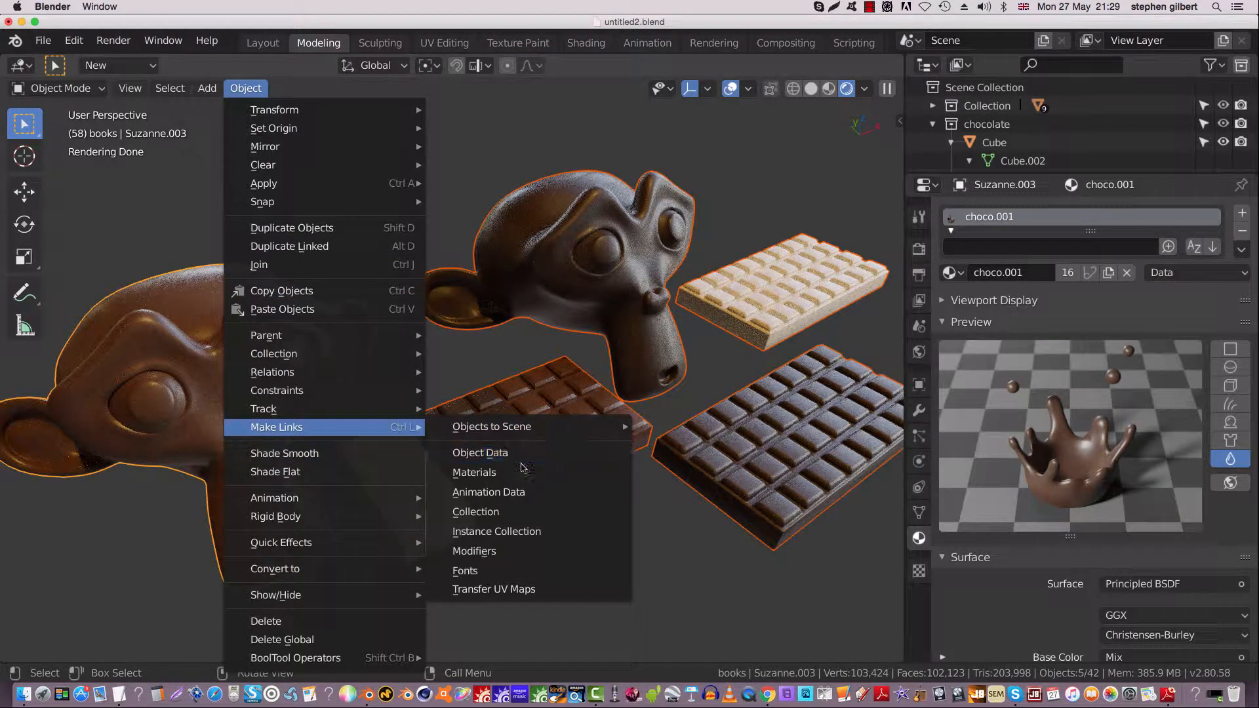
- Link the active monkey's choco.001 milk chocolate material to all selected objects via Make Links > Materials
{"action": "left_click", "coordinate": [480, 453]}
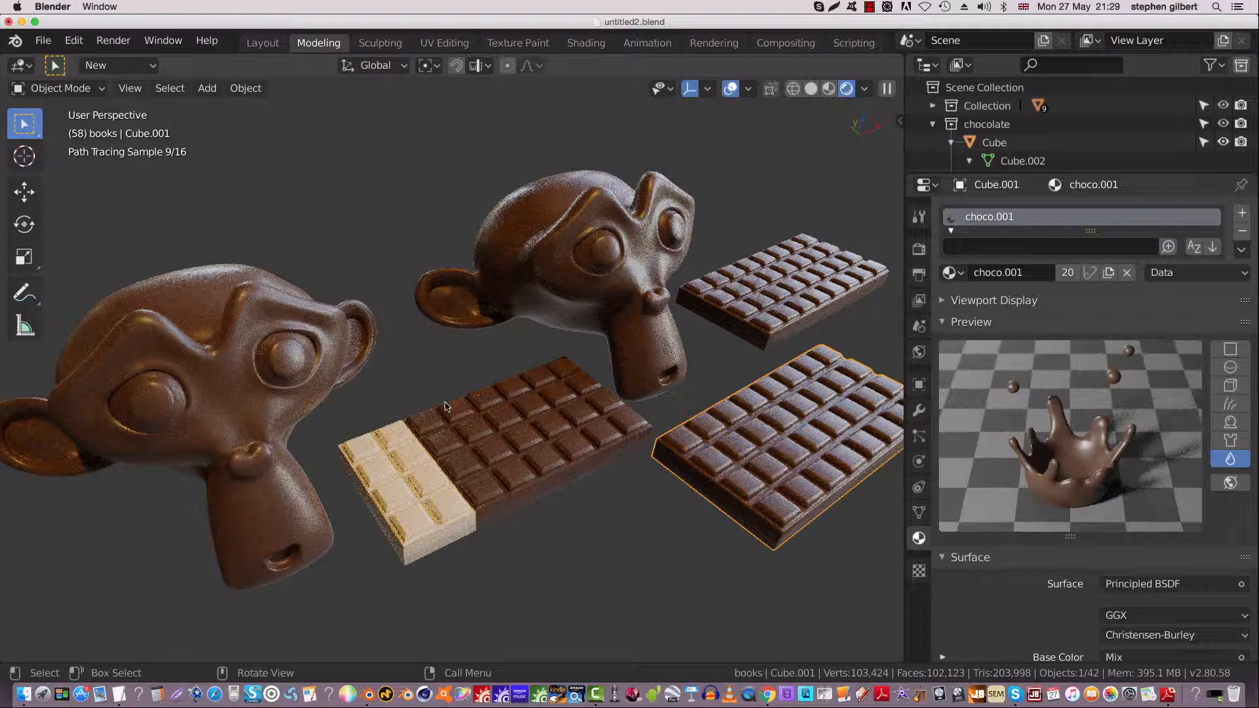
- Remove the duplicate choco.001 slot from the two-tone bar, leaving milk and white chocolate
{"action": "left_click", "coordinate": [481, 442]}
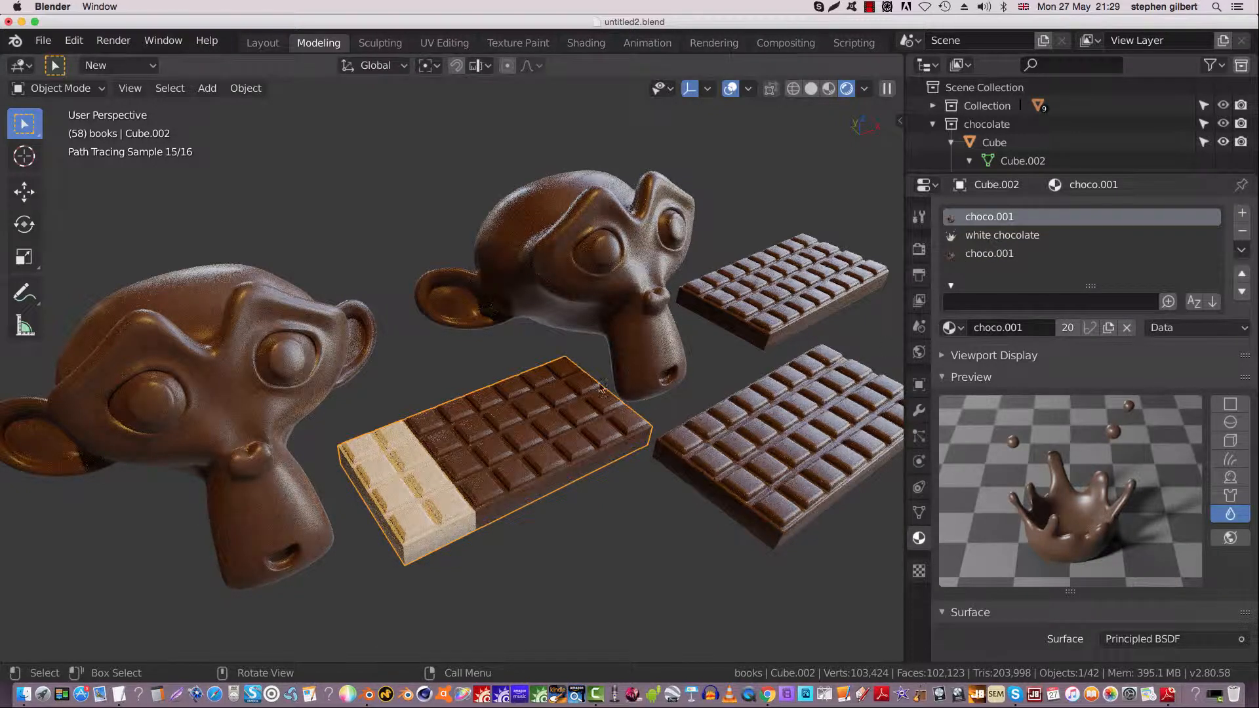
{"action": "left_click", "coordinate": [989, 253]}
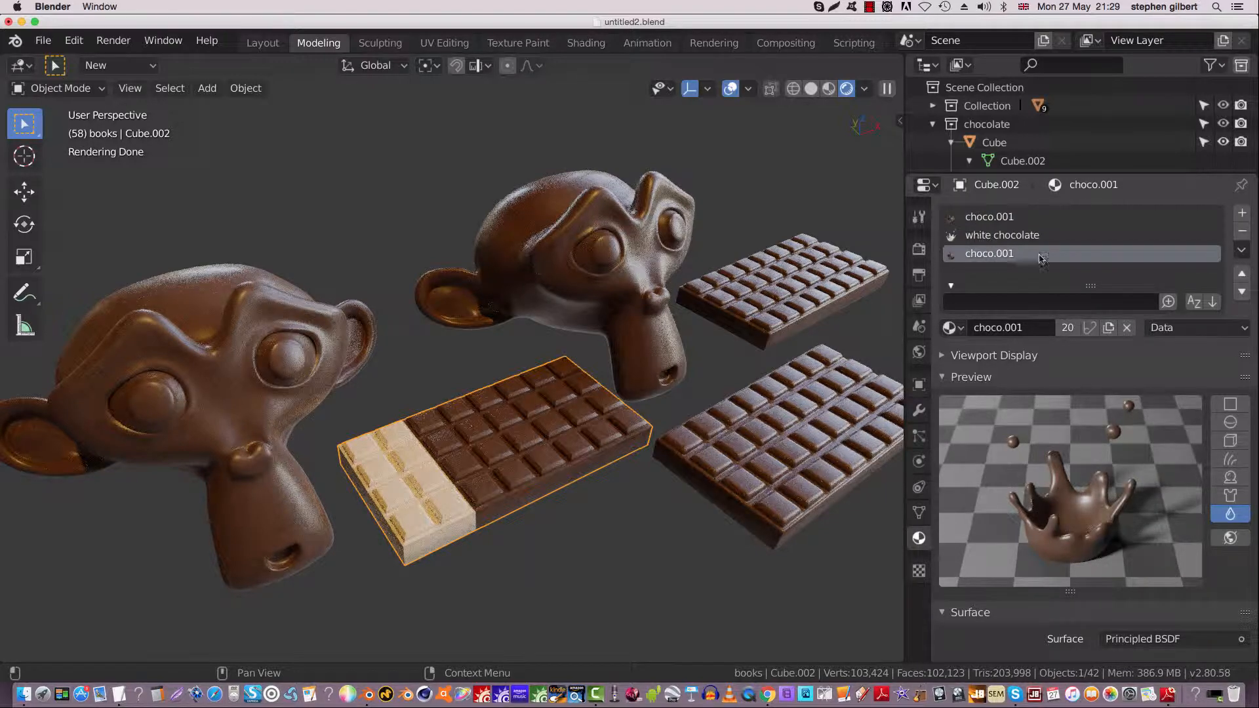
{"action": "left_click", "coordinate": [1001, 234]}
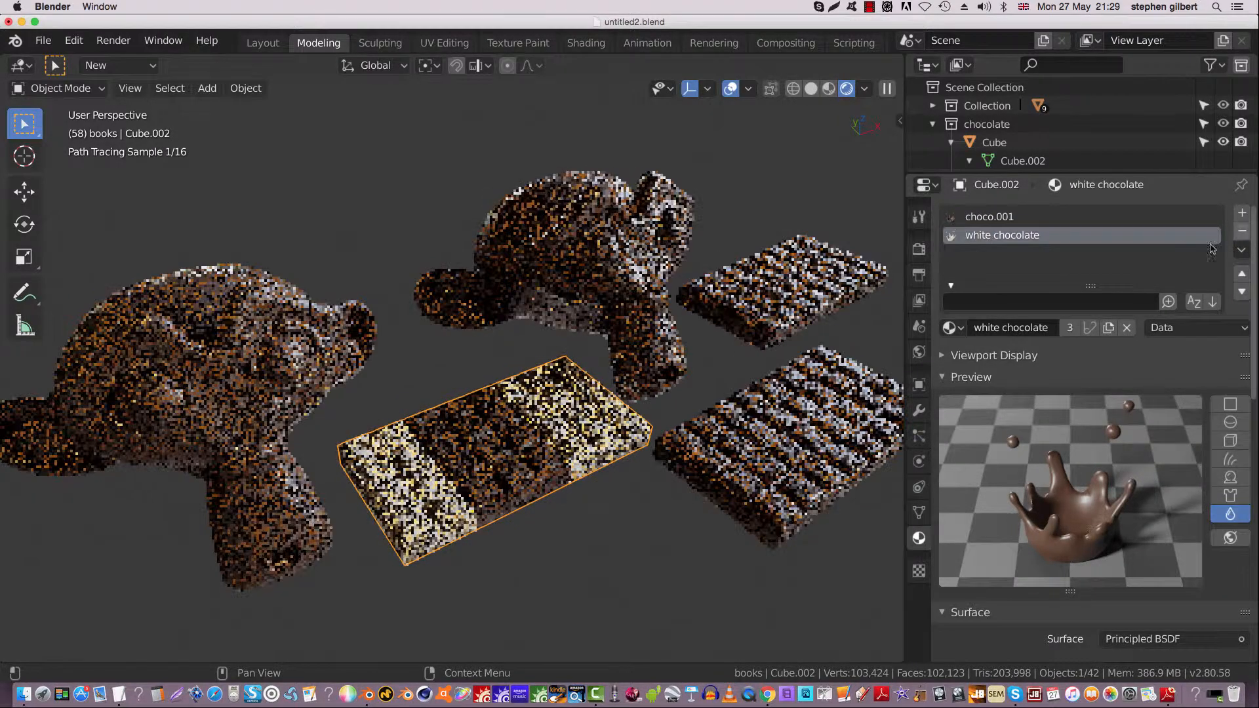